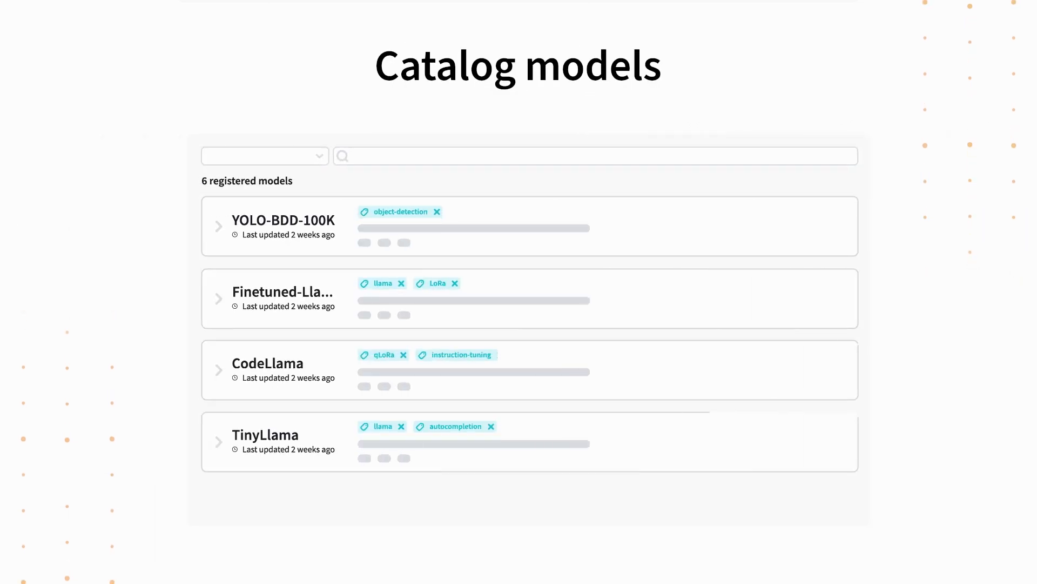
# Step: Expand the CodeLlama registry entry to show versions V1 and V0 with aliases and metrics
pyautogui.click(218, 369)
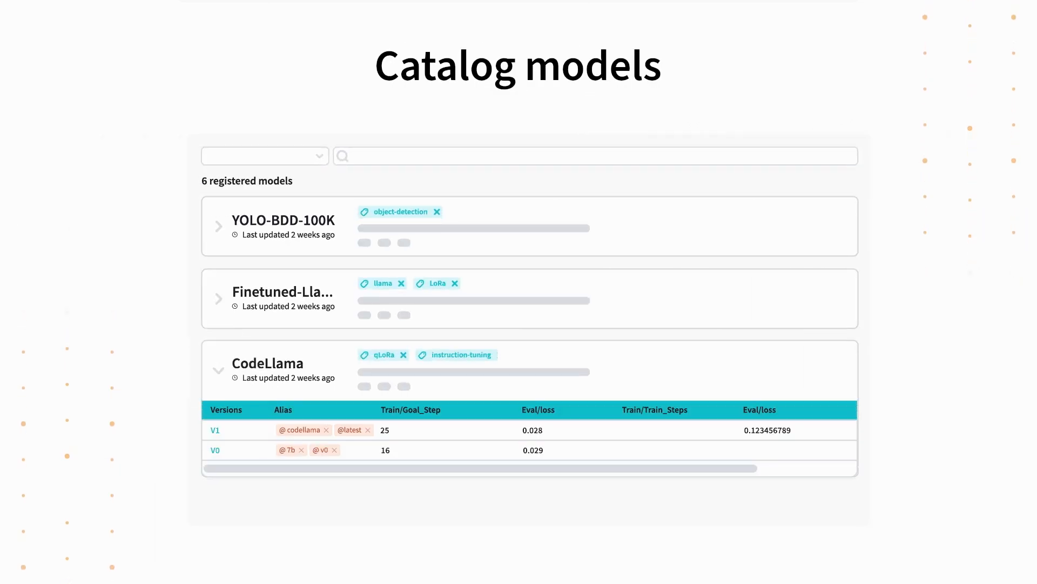